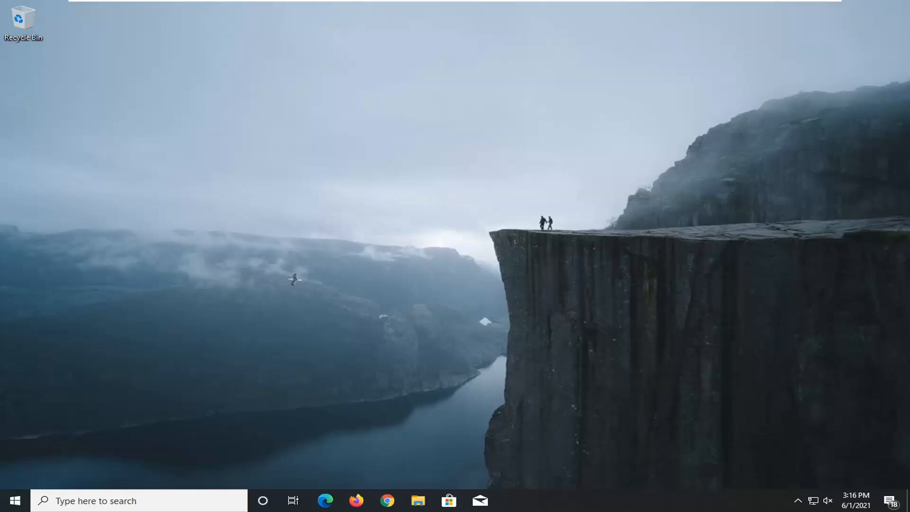
Launch Settings from the Start menu's expanded left pane.
{"action": "left_click", "coordinate": [14, 500]}
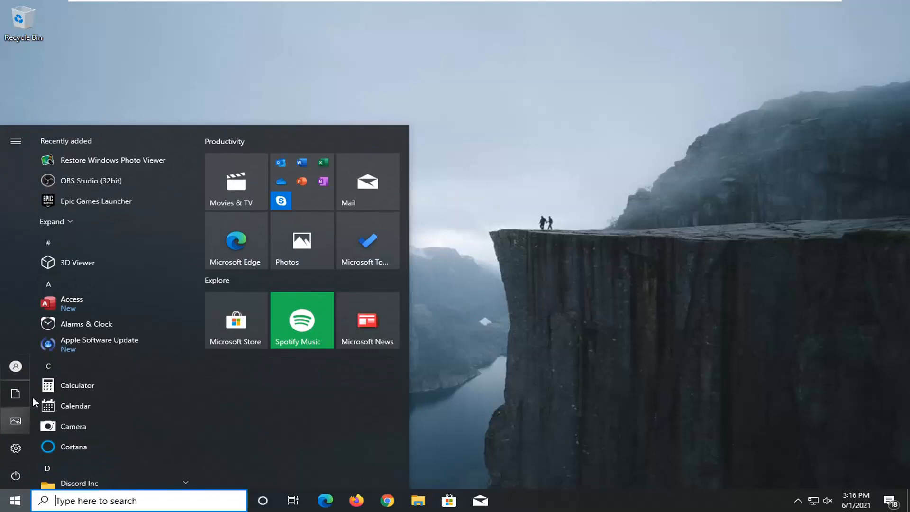
{"action": "left_click", "coordinate": [16, 142]}
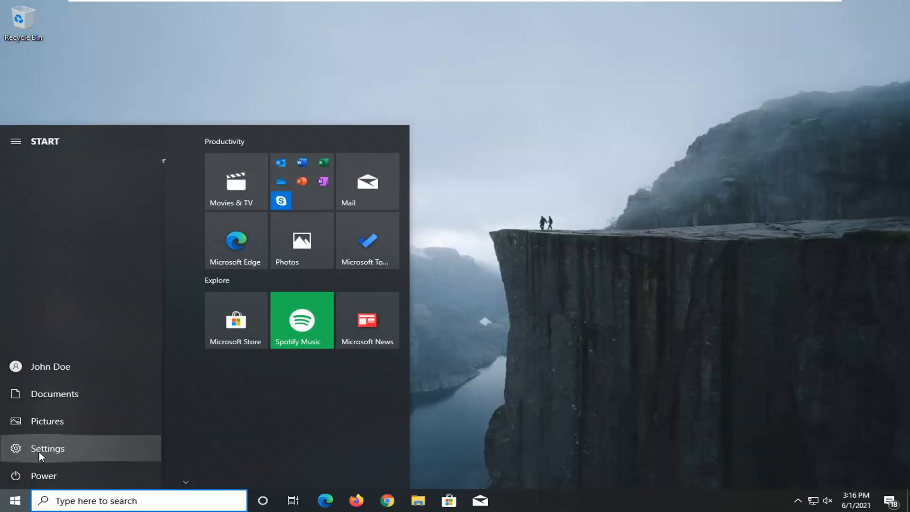
{"action": "left_click", "coordinate": [48, 448]}
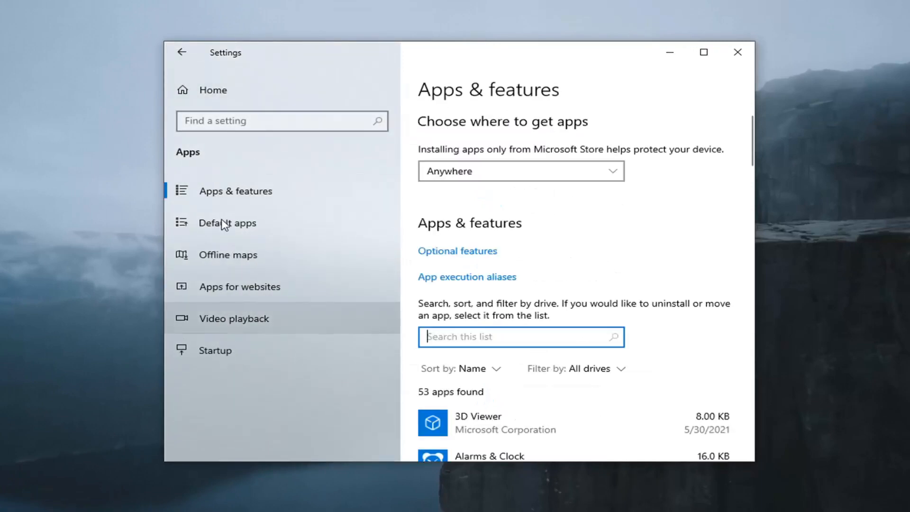
{"action": "mouse_move", "coordinate": [214, 350]}
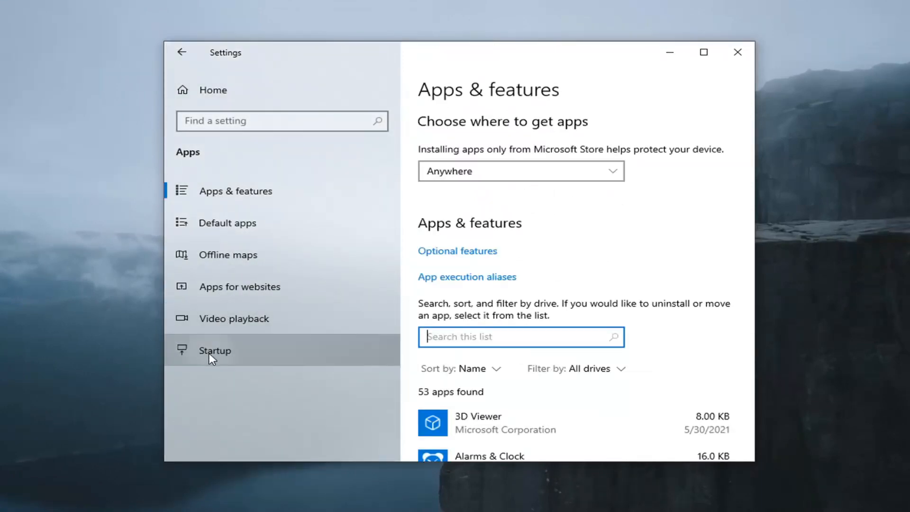
Review the Startup list and switch EpicGamesLauncher Off.
{"action": "left_click", "coordinate": [214, 350]}
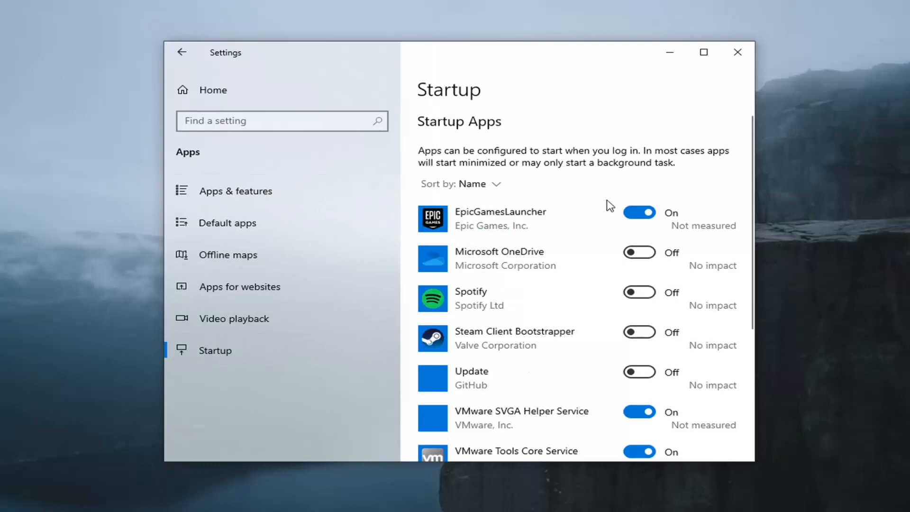
{"action": "scroll", "scroll_direction": "down", "scroll_amount": 3}
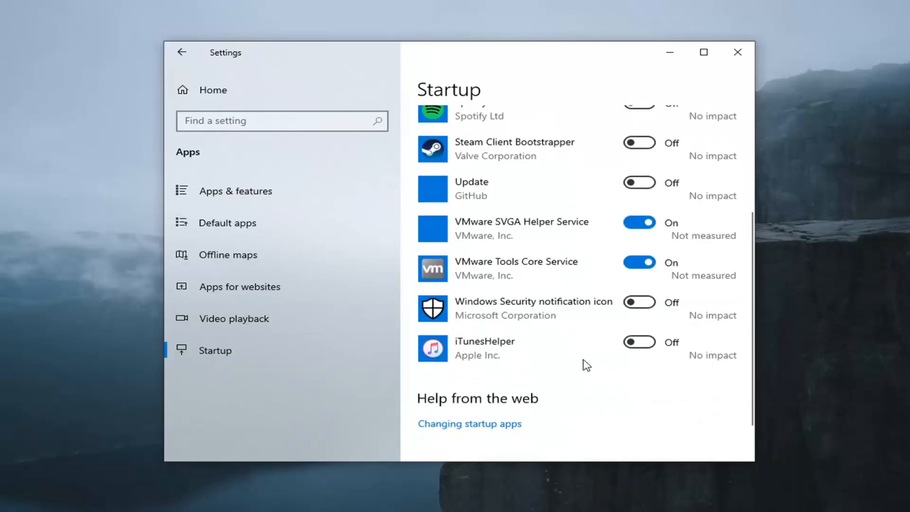
{"action": "scroll", "scroll_direction": "up", "scroll_amount": 3}
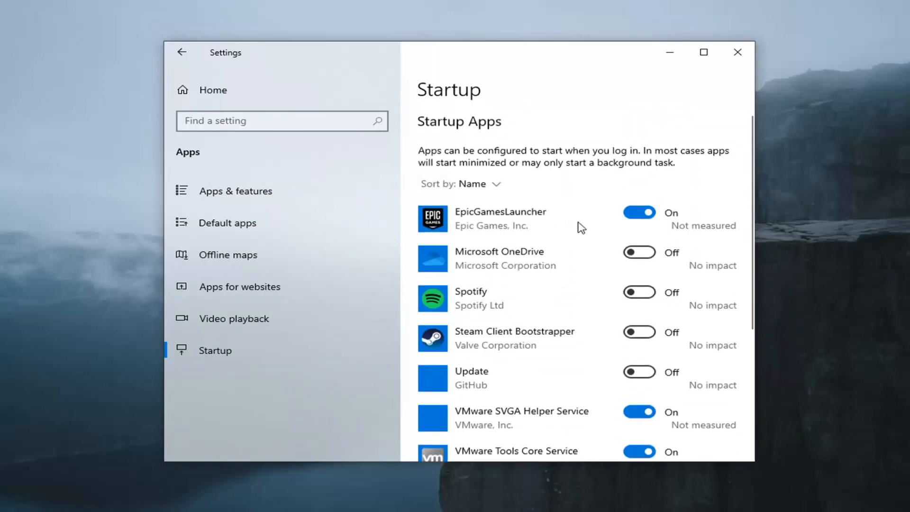
{"action": "left_click", "coordinate": [639, 211]}
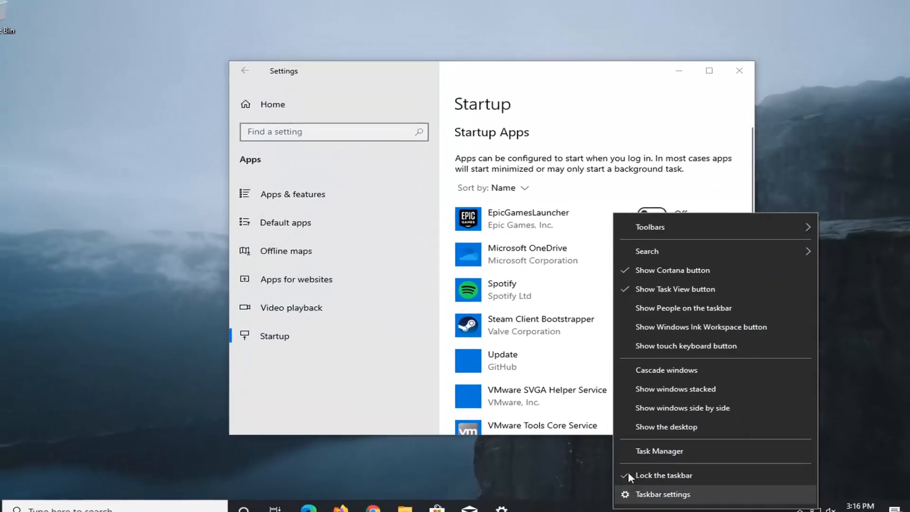
{"action": "left_click", "coordinate": [659, 451]}
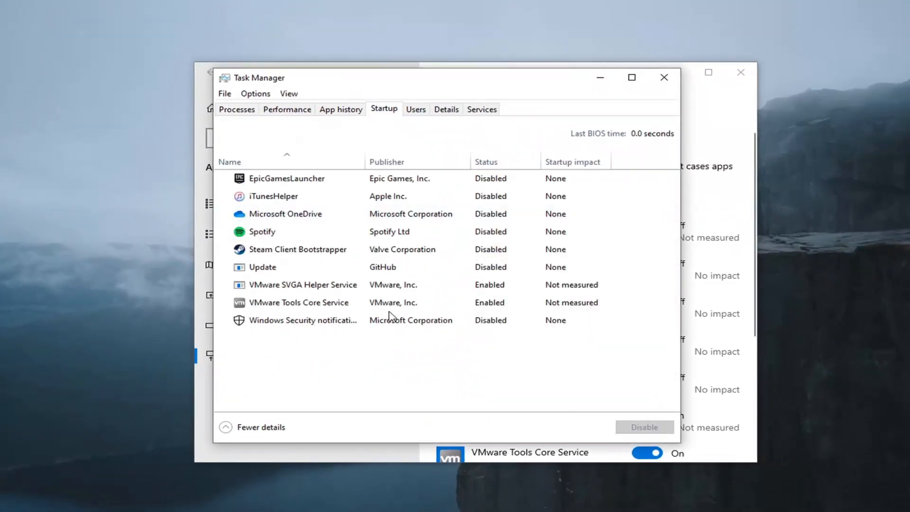
{"action": "mouse_move", "coordinate": [664, 76]}
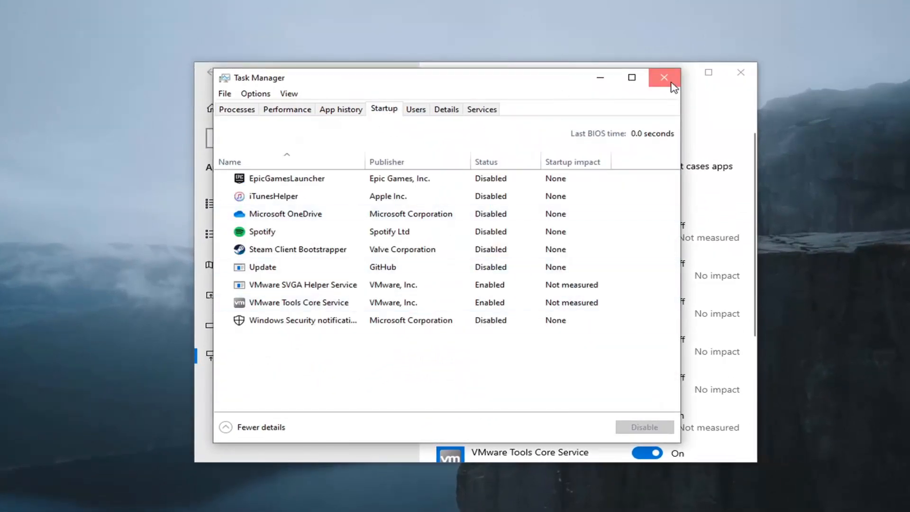
{"action": "left_click", "coordinate": [664, 77]}
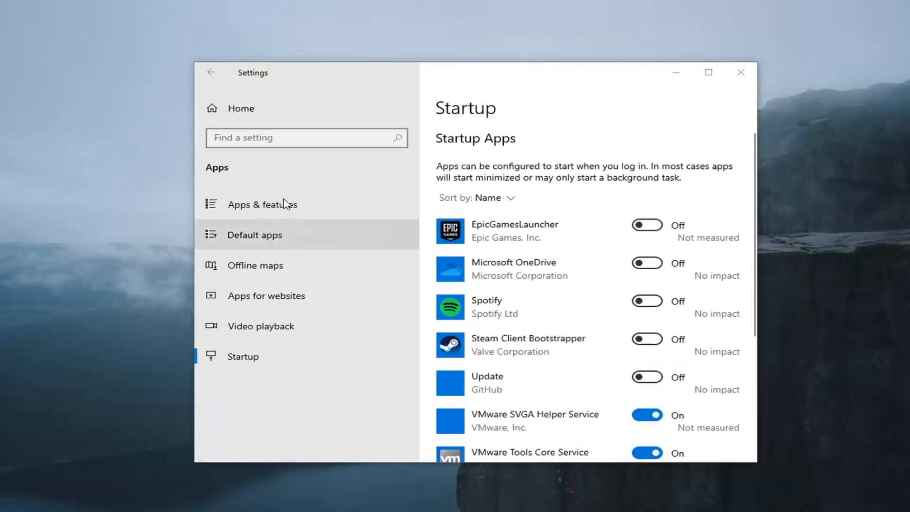
Find Cortana via an Apps & features search for 'co' and switch its Background apps permission Off.
{"action": "left_click", "coordinate": [262, 205]}
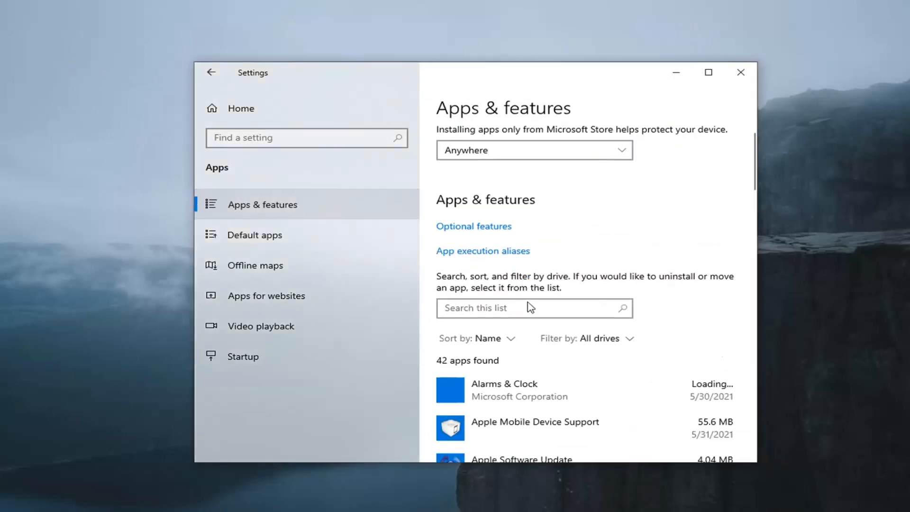
{"action": "type", "text": "co"}
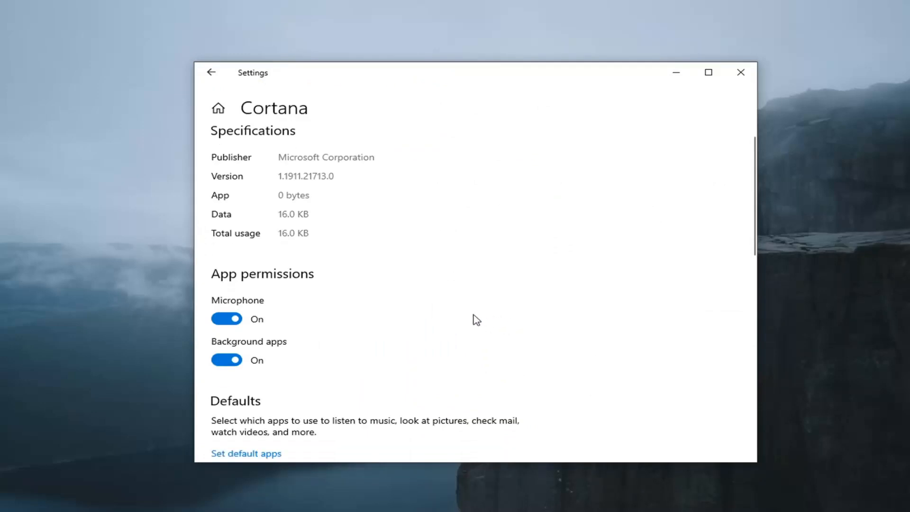
{"action": "scroll", "scroll_direction": "down", "scroll_amount": 3}
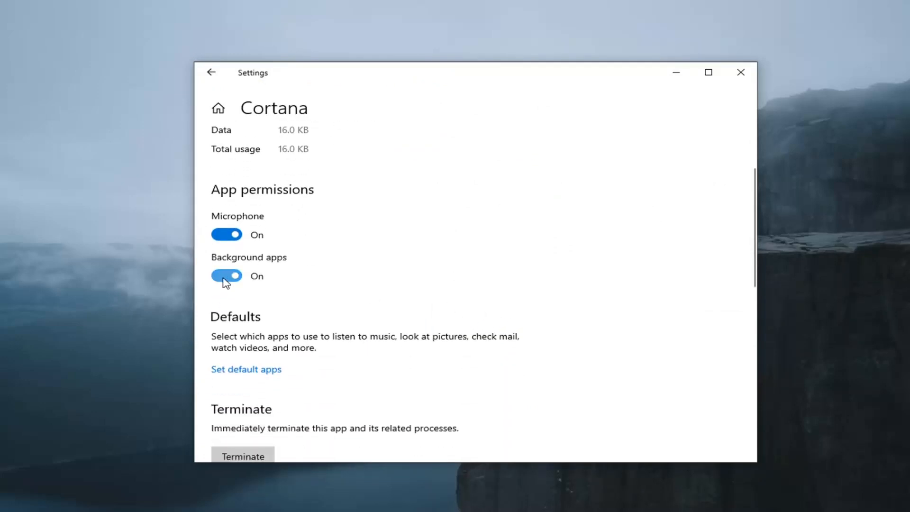
{"action": "left_click", "coordinate": [227, 275]}
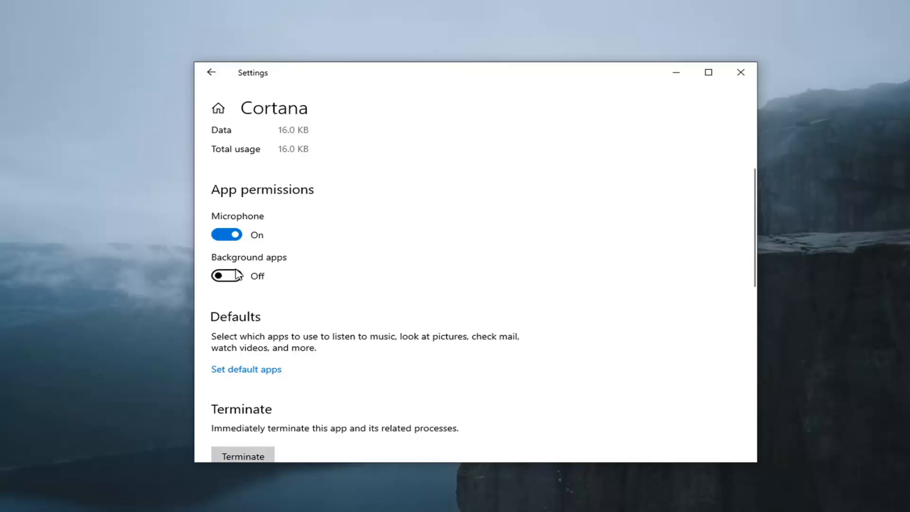
{"action": "scroll", "scroll_direction": "down", "scroll_amount": 3}
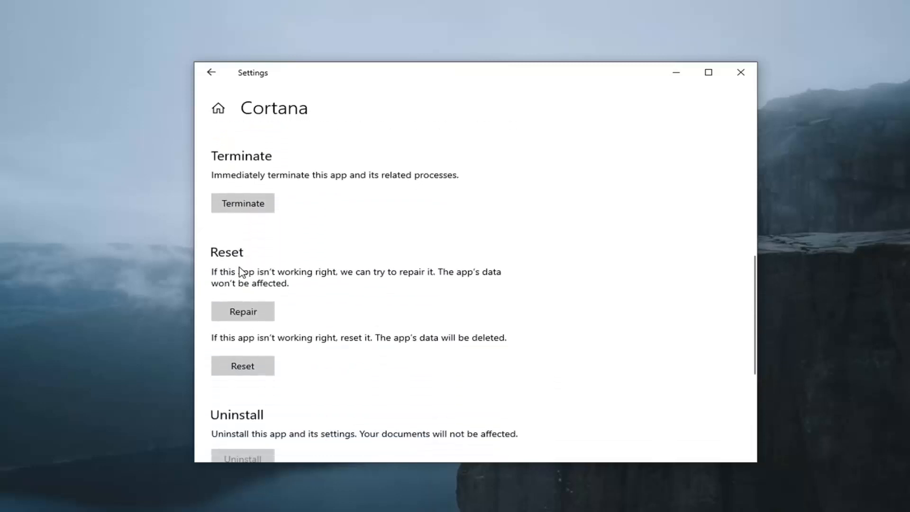
{"action": "scroll", "scroll_direction": "down", "scroll_amount": 3}
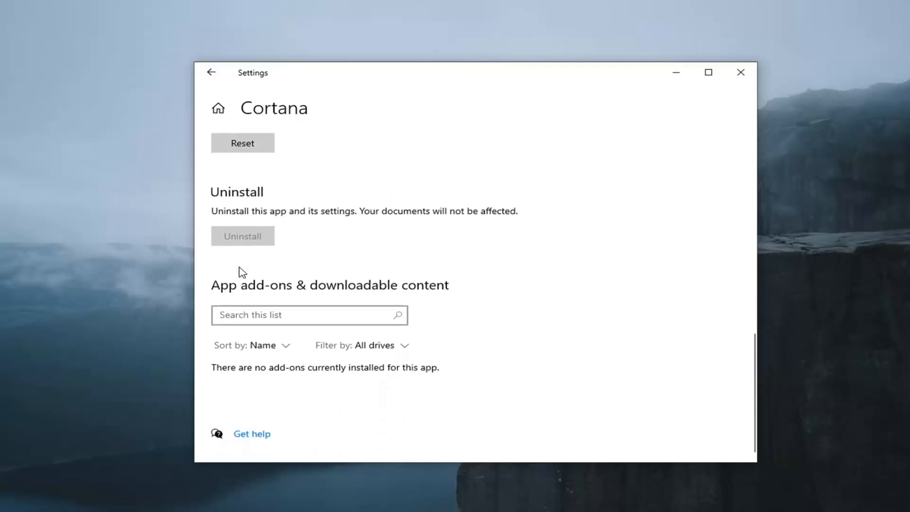
{"action": "mouse_move", "coordinate": [425, 300]}
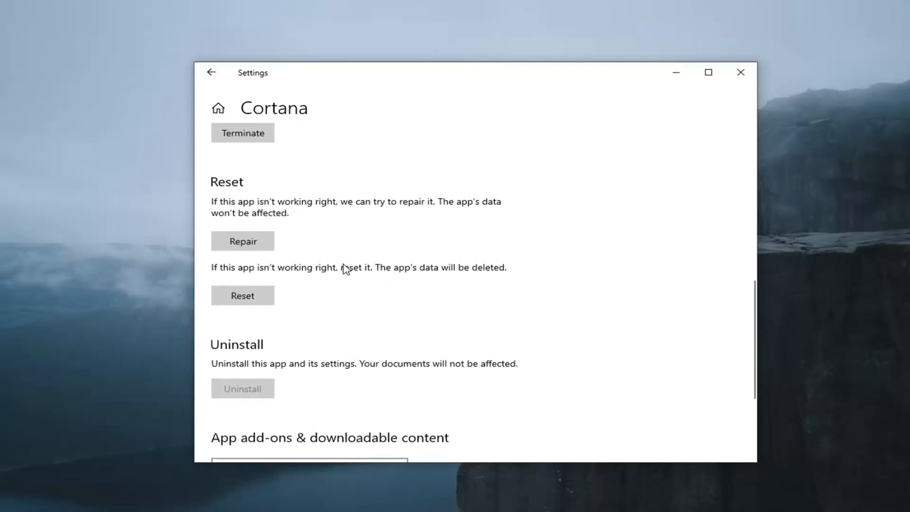
{"action": "scroll", "scroll_direction": "up", "scroll_amount": 3}
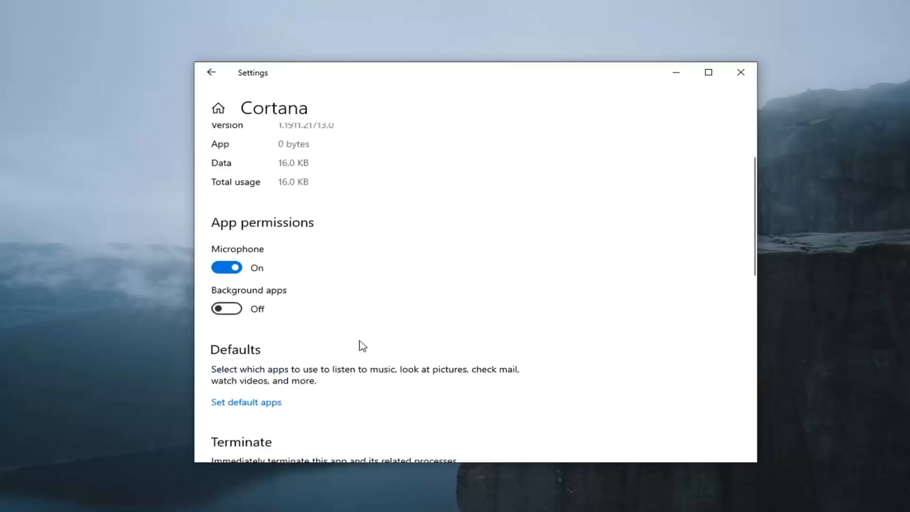
{"action": "mouse_move", "coordinate": [377, 399]}
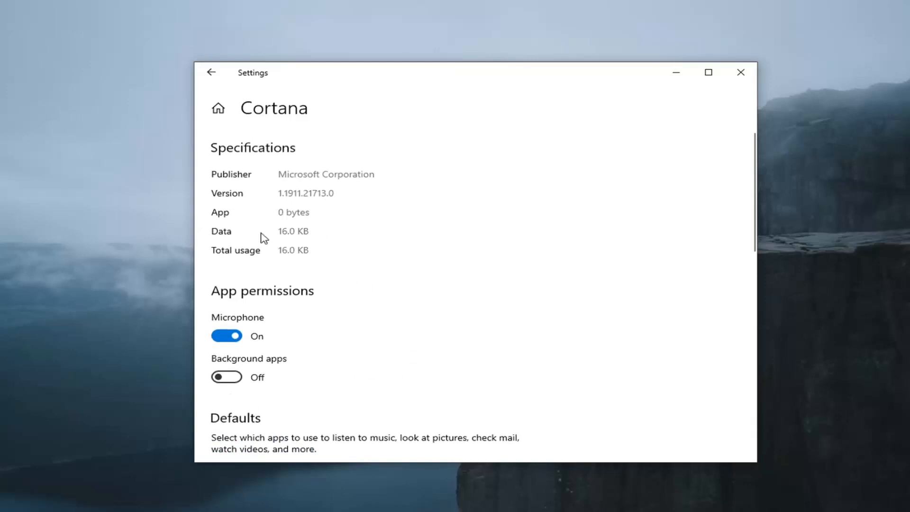
{"action": "mouse_move", "coordinate": [261, 285]}
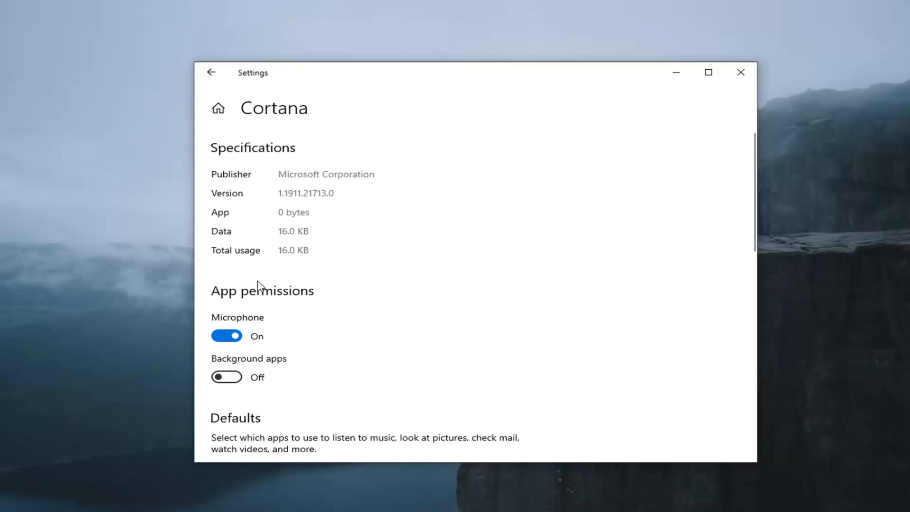
{"action": "mouse_move", "coordinate": [254, 144]}
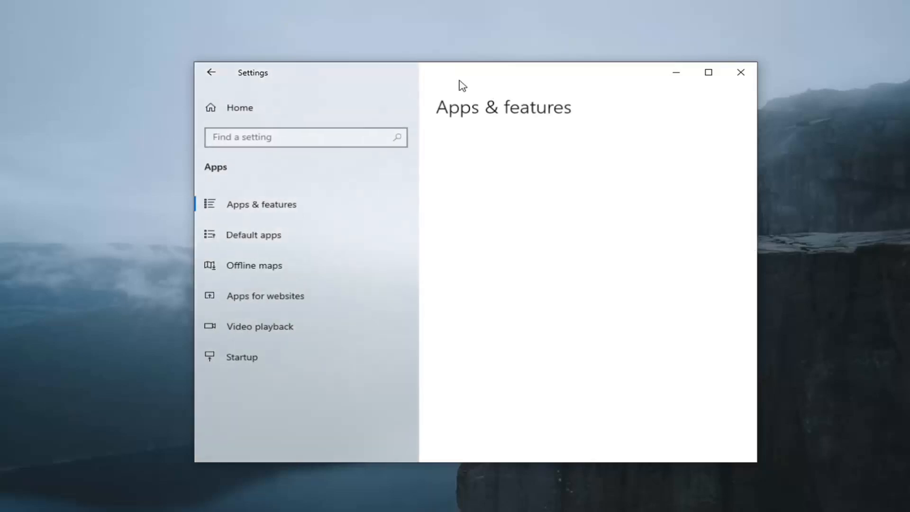
Close the Settings window, leaving the desktop clear.
{"action": "left_click", "coordinate": [739, 72]}
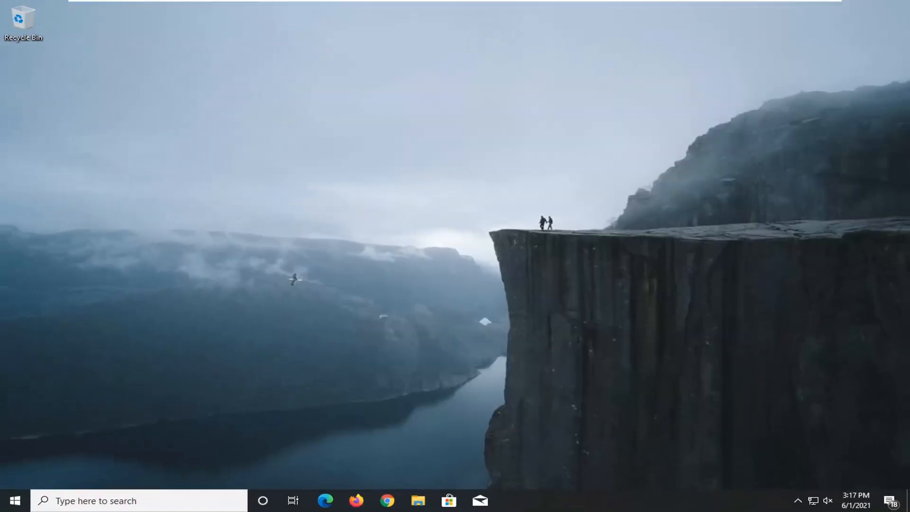